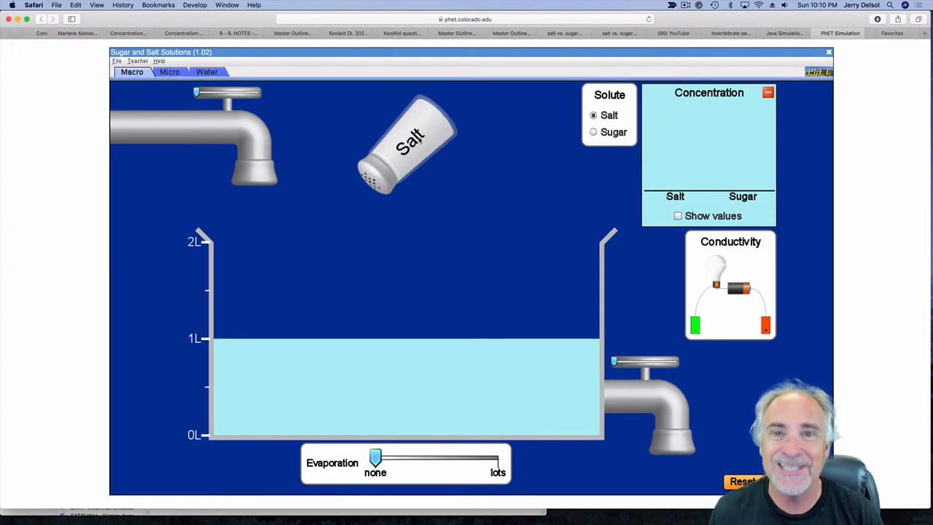
# - Shake a little salt from the shaker into the 1 L of water
pyautogui.moveTo(409, 138); pyautogui.dragTo(397, 179)
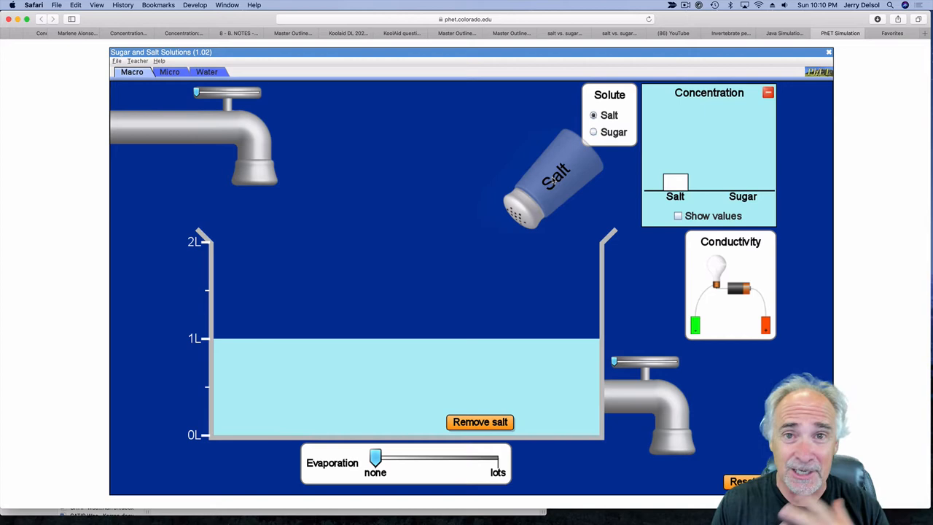
pyautogui.moveTo(605, 170)
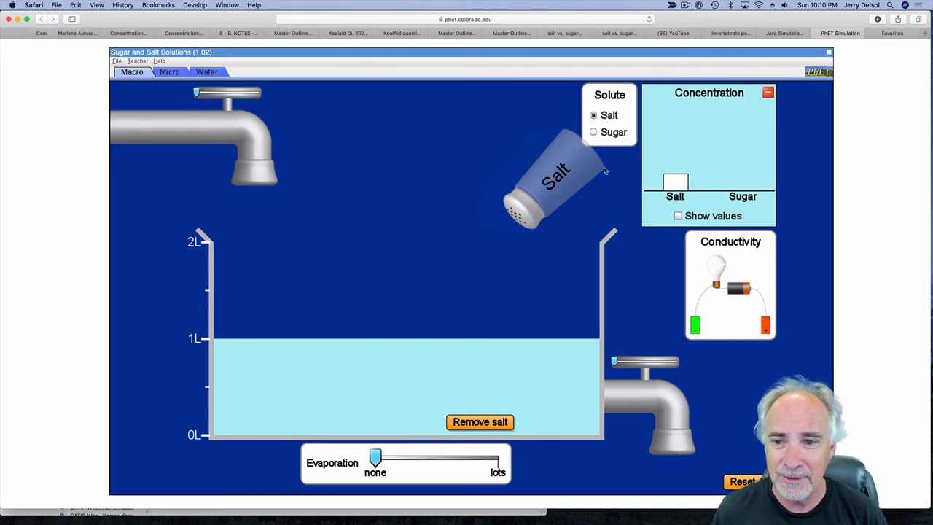
pyautogui.moveTo(680, 184)
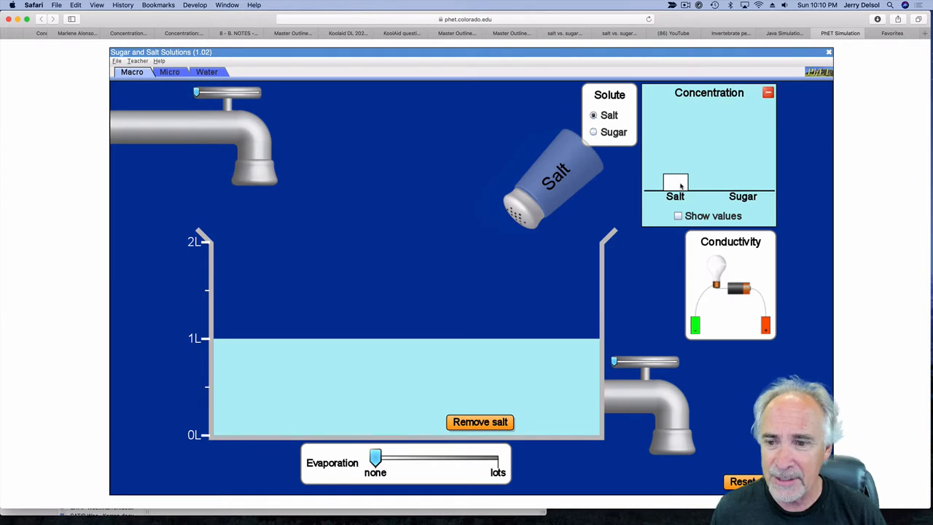
# - Turn on Show values to display numeric concentrations (1.71 mol/L salt)
pyautogui.click(678, 216)
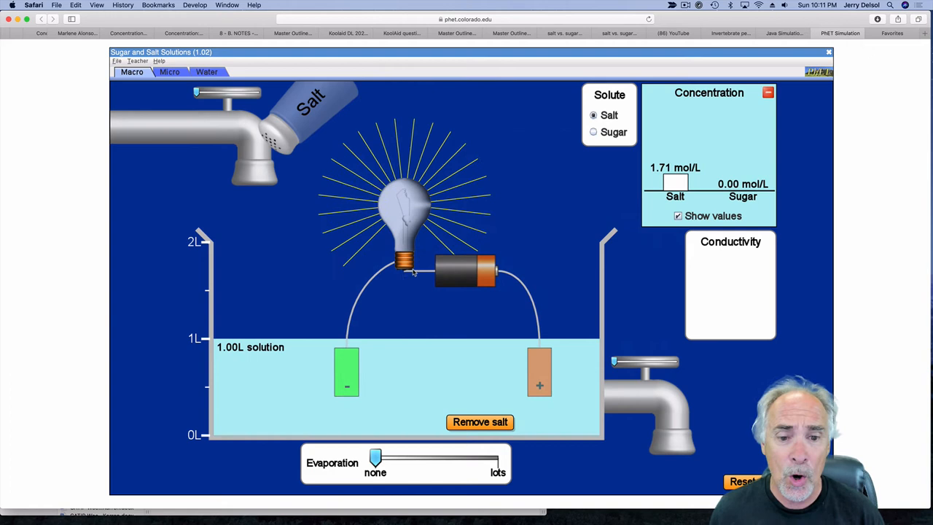
pyautogui.moveTo(543, 197)
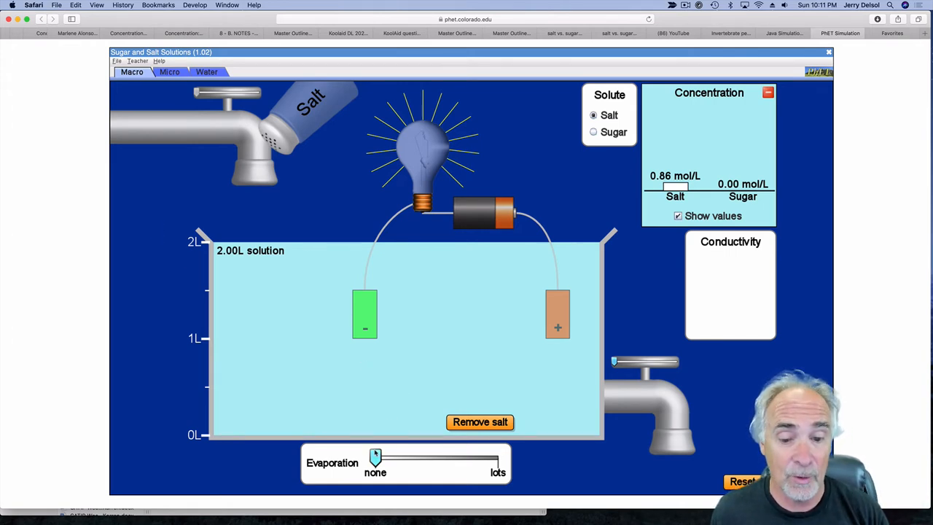
pyautogui.moveTo(670, 256)
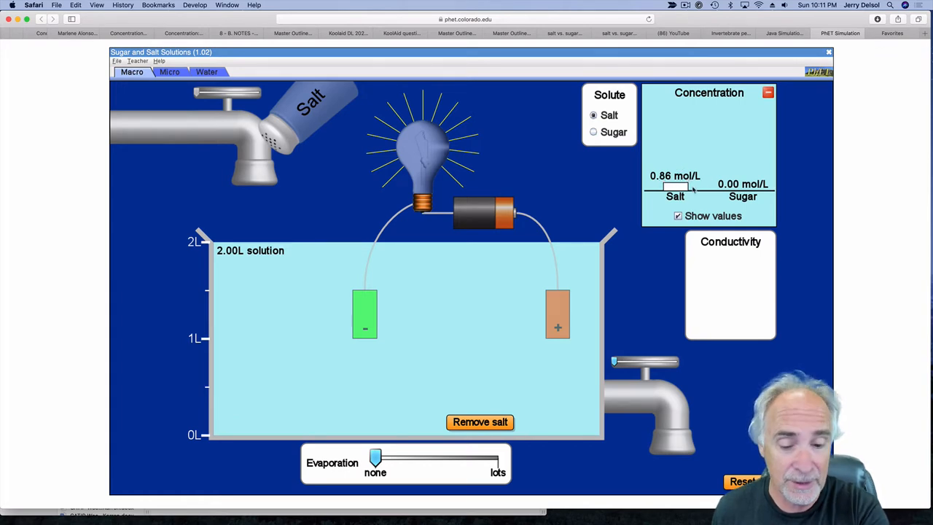
# - Evaporate water with the Evaporation slider until the solution drops to 1.14 L
pyautogui.moveTo(374, 457); pyautogui.dragTo(385, 458)
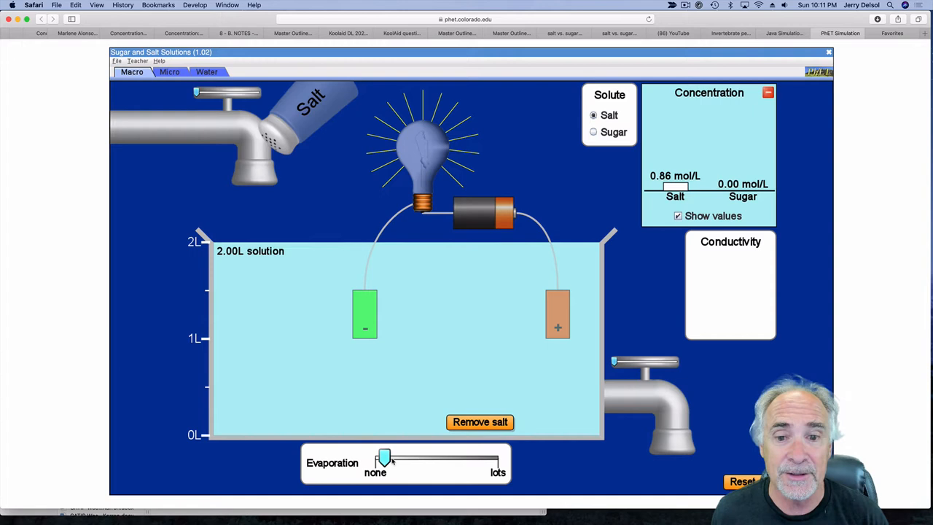
pyautogui.moveTo(385, 458); pyautogui.dragTo(453, 458)
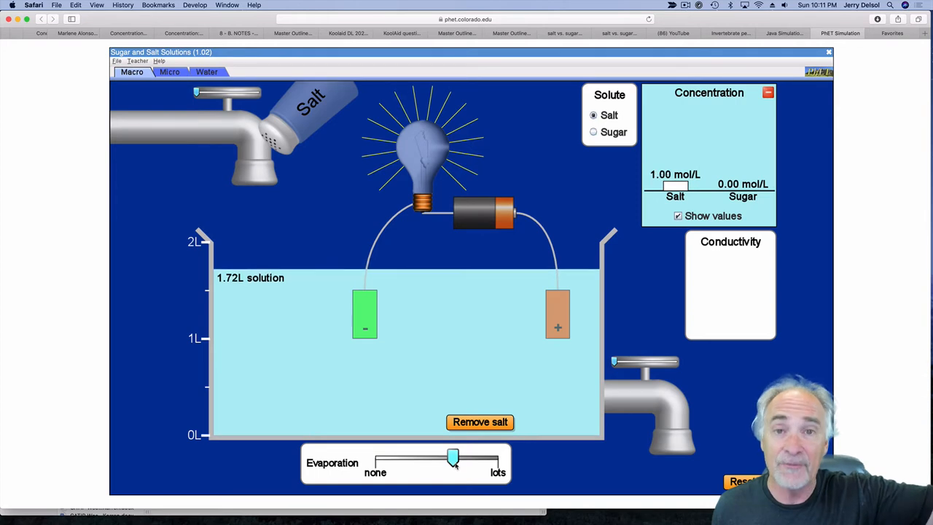
pyautogui.moveTo(452, 458); pyautogui.dragTo(375, 458)
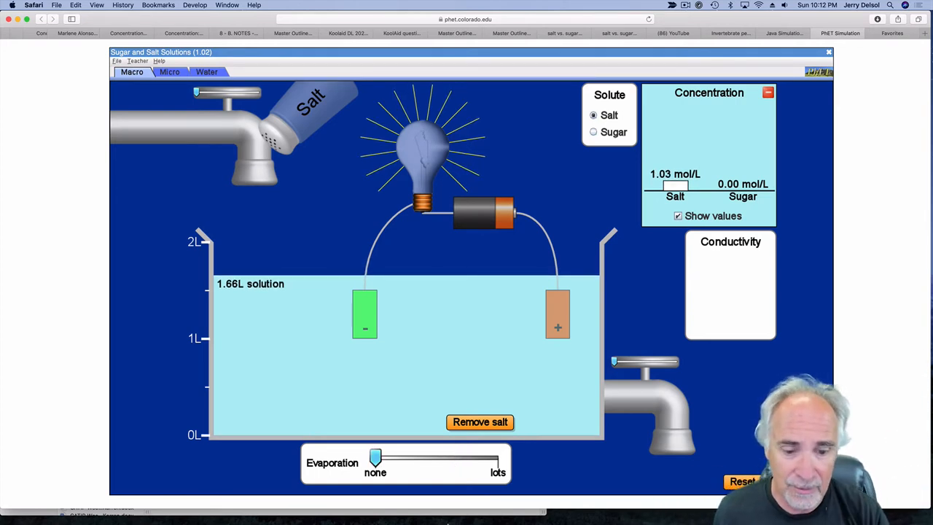
pyautogui.moveTo(376, 457); pyautogui.dragTo(436, 458)
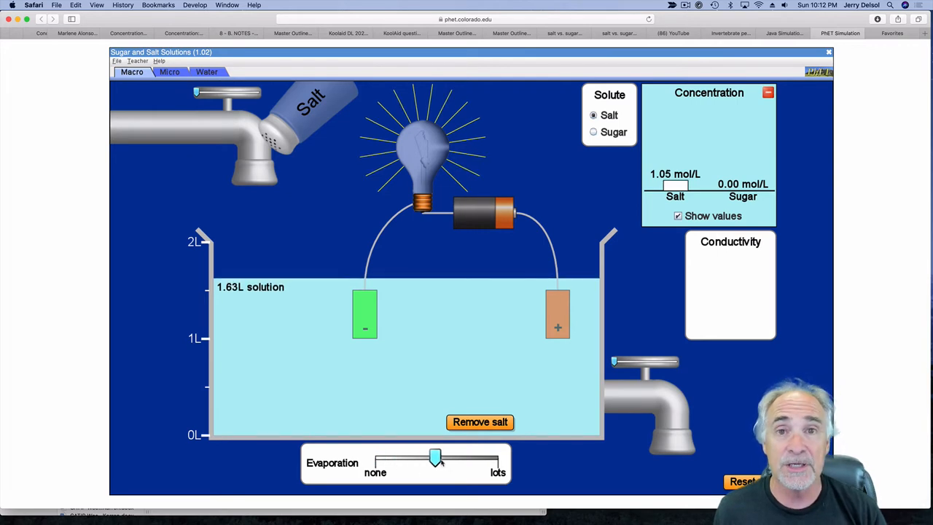
pyautogui.moveTo(435, 458); pyautogui.dragTo(441, 458)
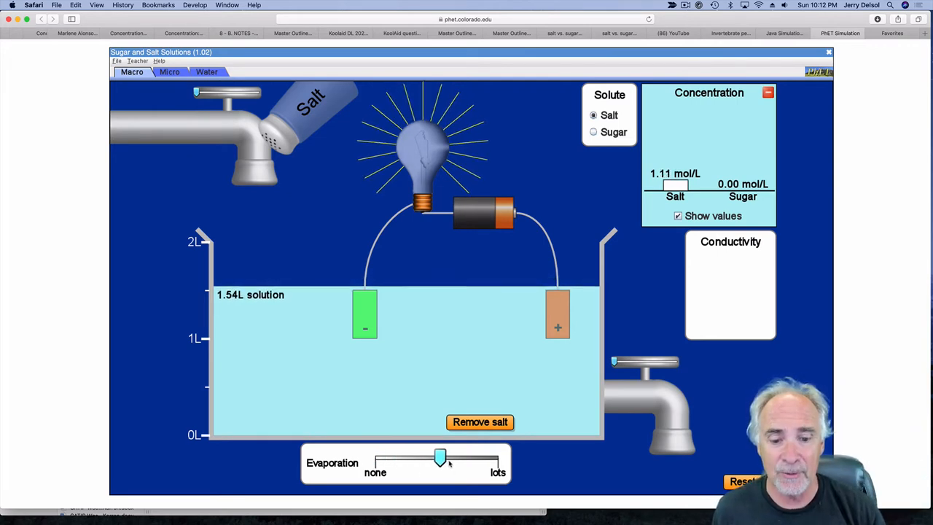
pyautogui.moveTo(440, 458); pyautogui.dragTo(449, 457)
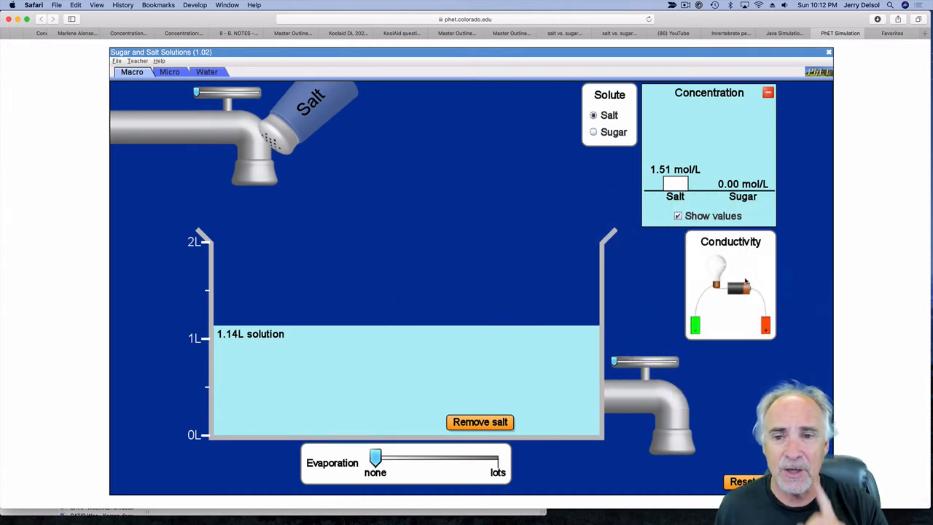
# - Shake sugar into the water and remove the salt, giving 0.26 mol/L sugar
pyautogui.click(594, 132)
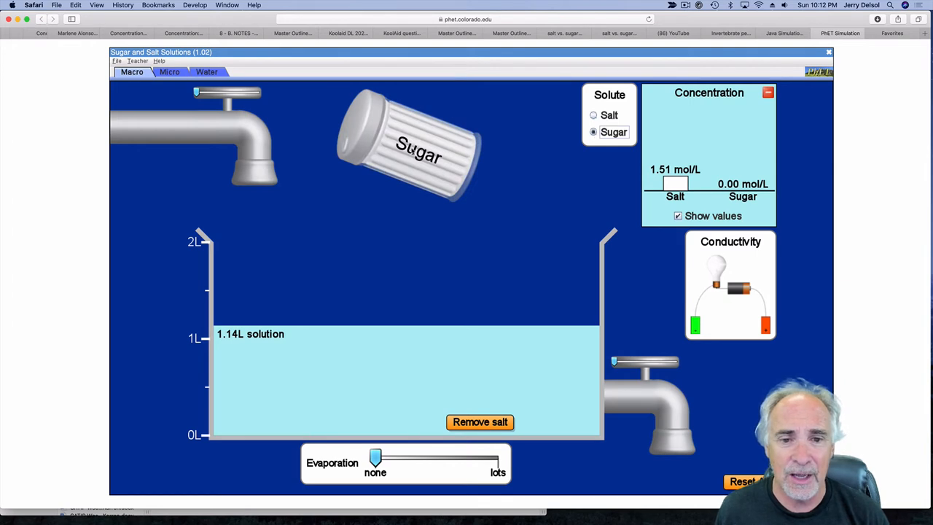
pyautogui.moveTo(419, 146); pyautogui.dragTo(471, 183)
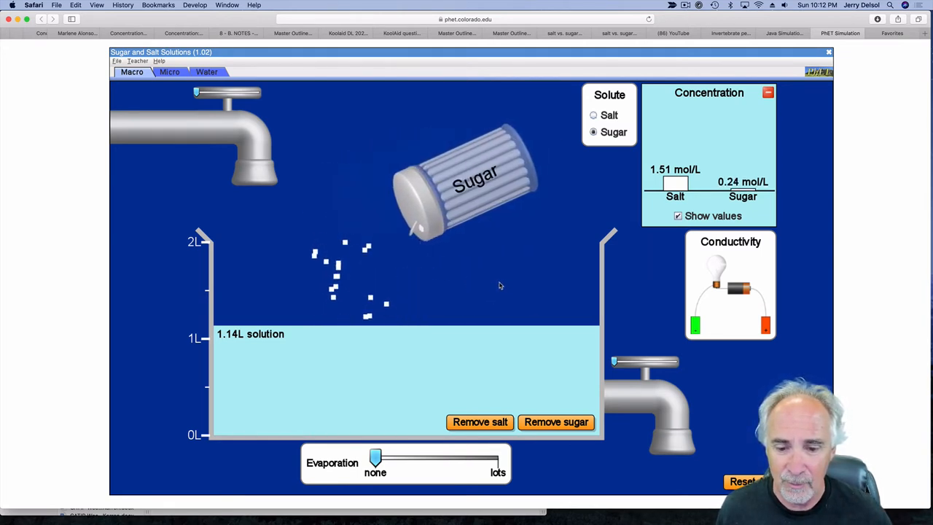
pyautogui.click(479, 423)
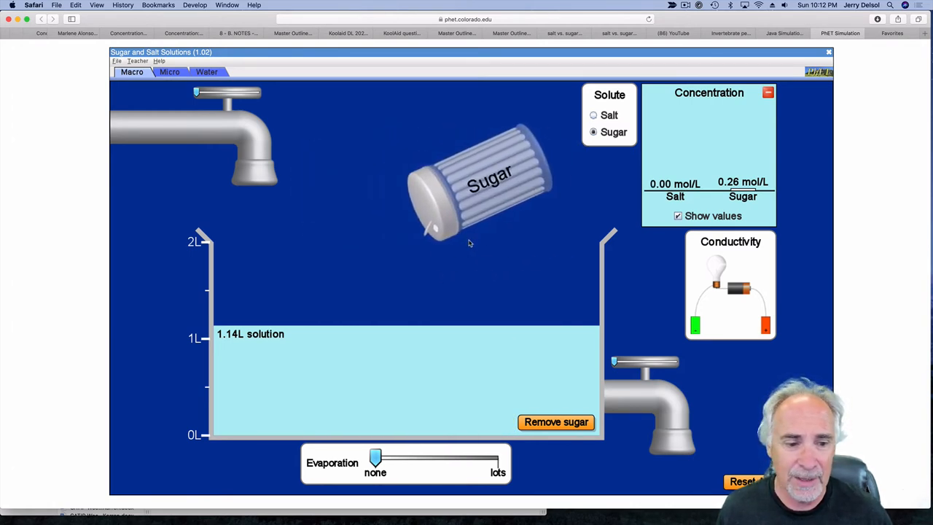
pyautogui.moveTo(470, 179); pyautogui.dragTo(379, 146)
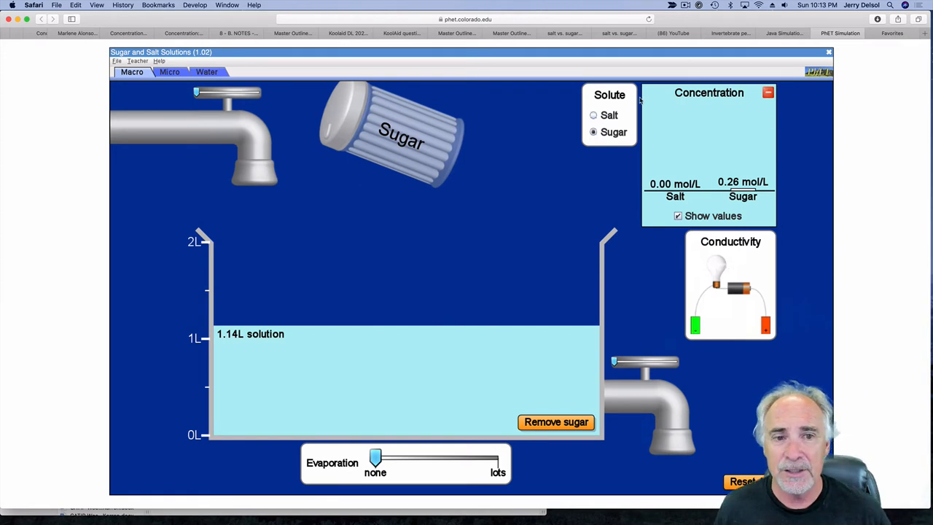
pyautogui.moveTo(321, 78)
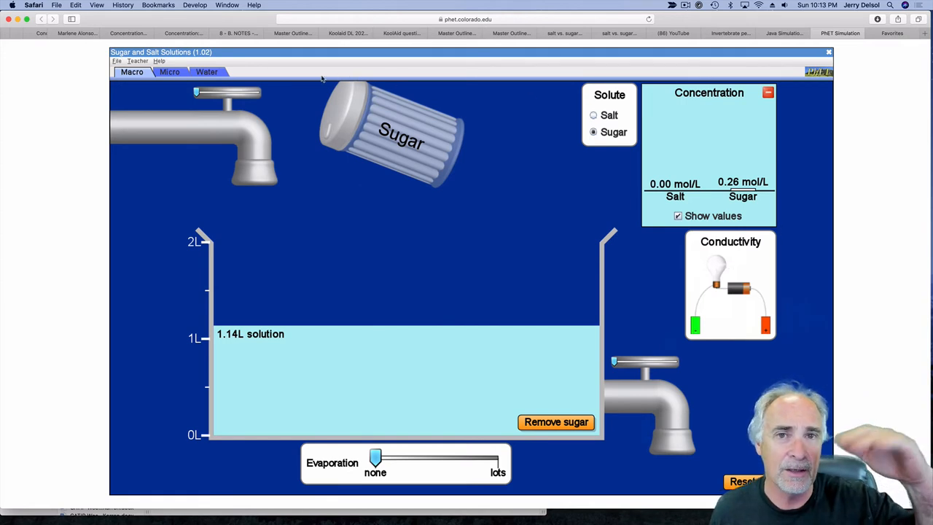
# - Switch to the Micro view and pick Sodium Chloride as the solute
pyautogui.click(169, 71)
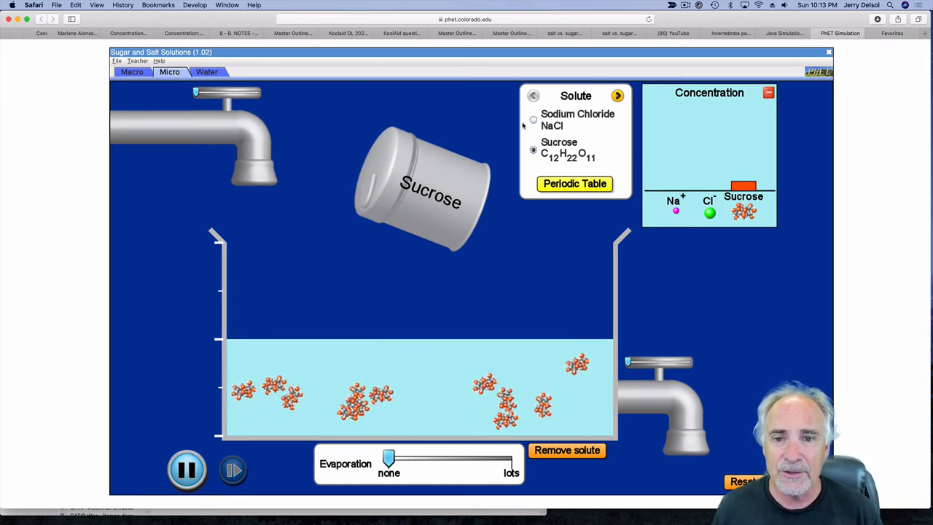
pyautogui.click(534, 119)
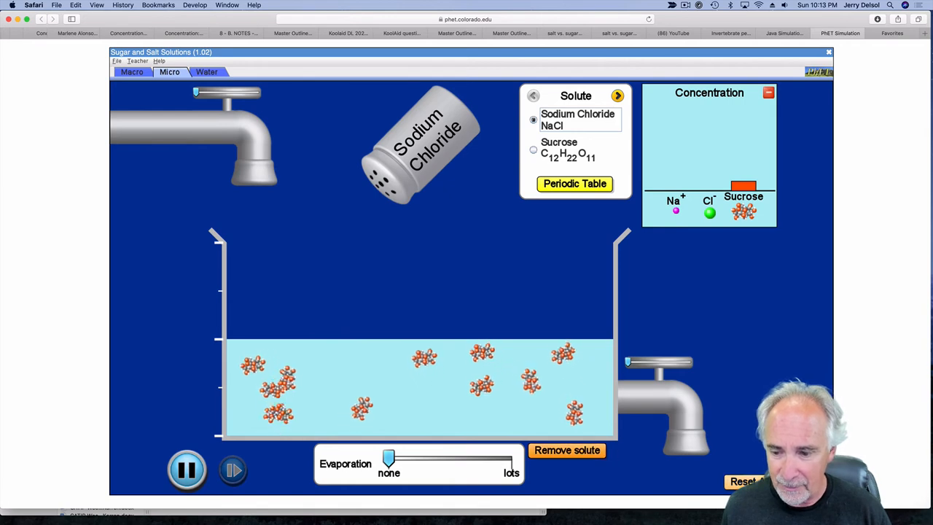
# - Clear the sucrose and the sodium chloride ions, then select Sucrose
pyautogui.click(567, 450)
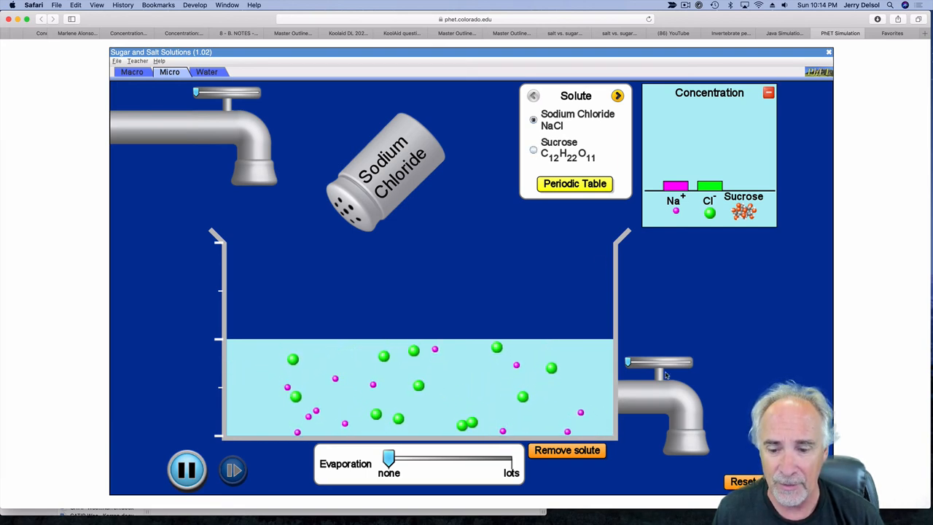
pyautogui.click(567, 450)
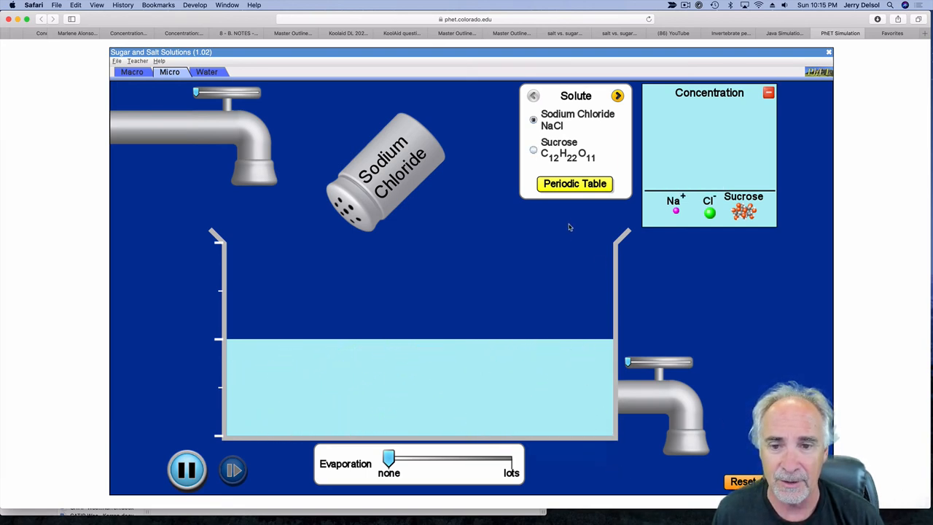
pyautogui.click(534, 150)
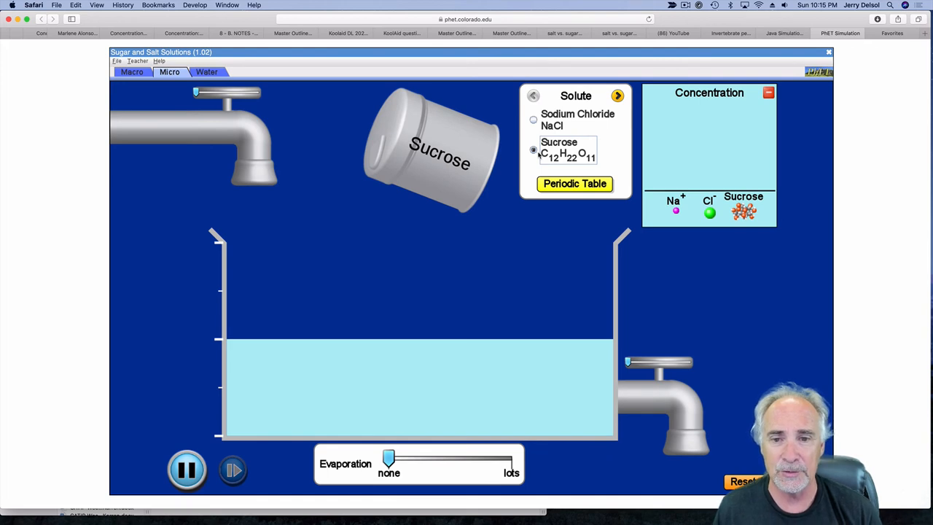